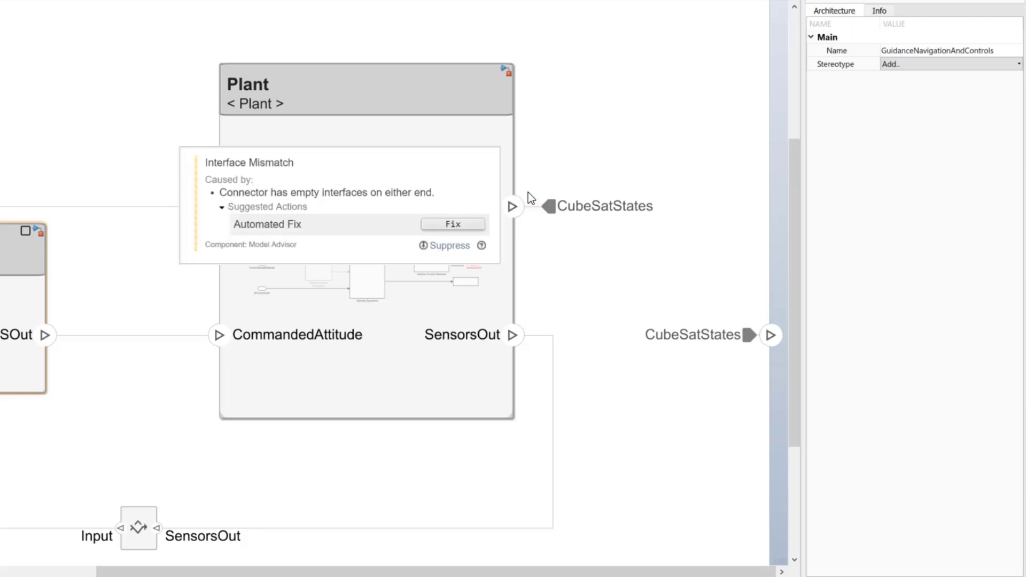
Step: Bring the ComponentNameLength.m check class definition into view in the Editor
{"action": "left_click", "coordinate": [452, 224]}
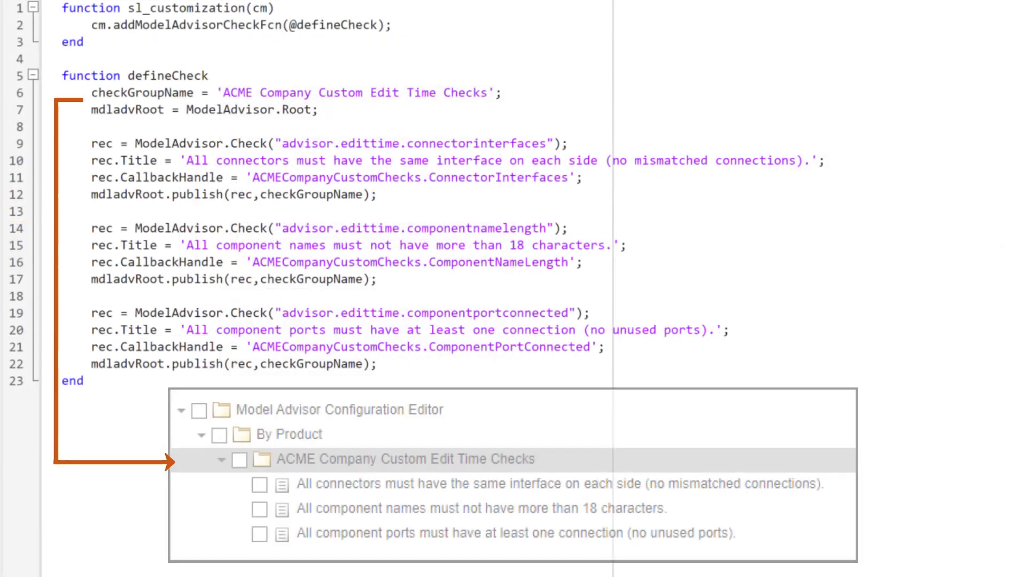
{"action": "left_click", "coordinate": [238, 460]}
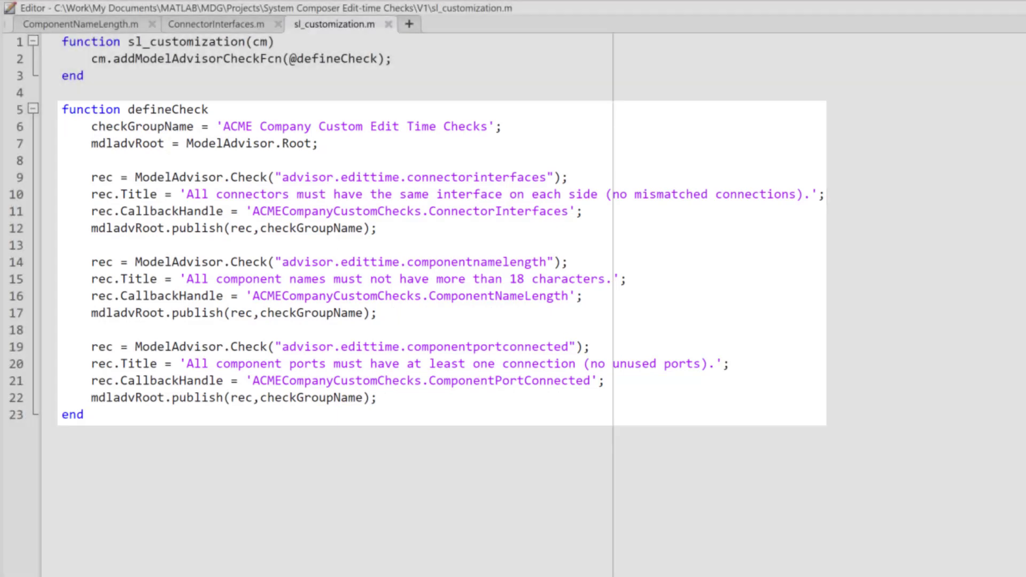
{"action": "left_click", "coordinate": [79, 24]}
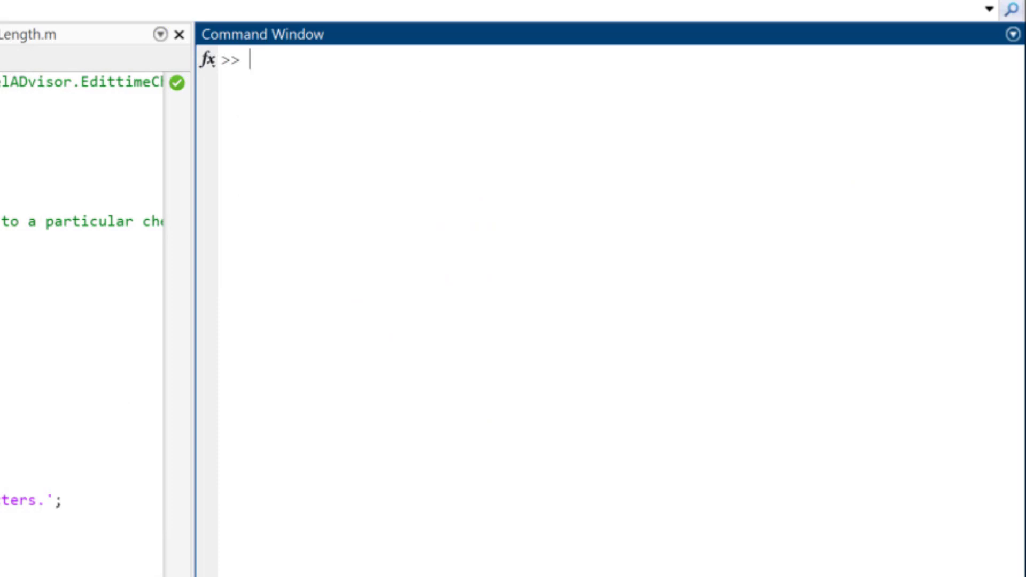
Step: Run Advisor.Manager.refresh_customizations and open the Model Advisor Configuration Editor
{"action": "type", "text": "Advisor.Manager.refresh_customizations"}
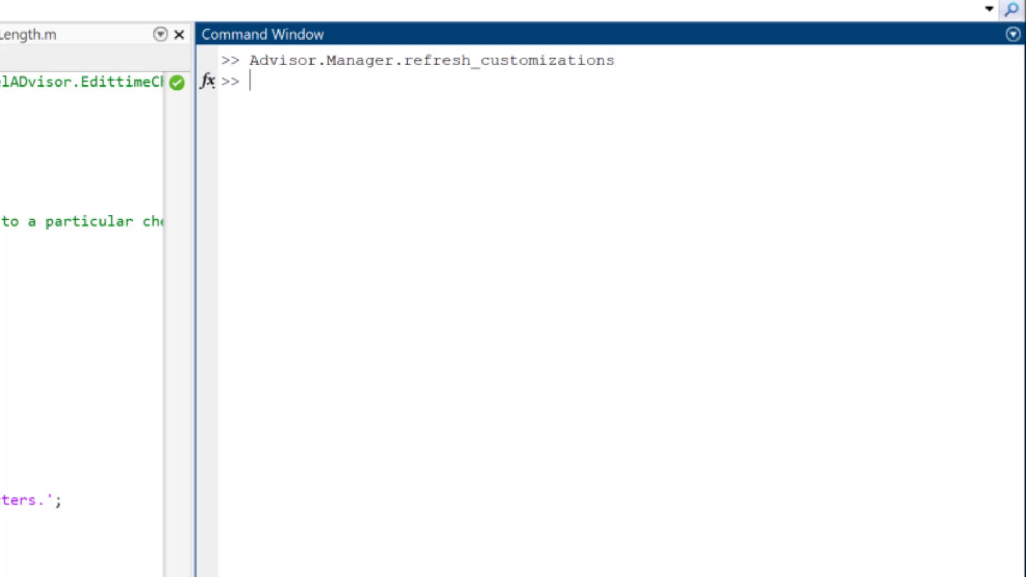
{"action": "left_click", "coordinate": [36, 87]}
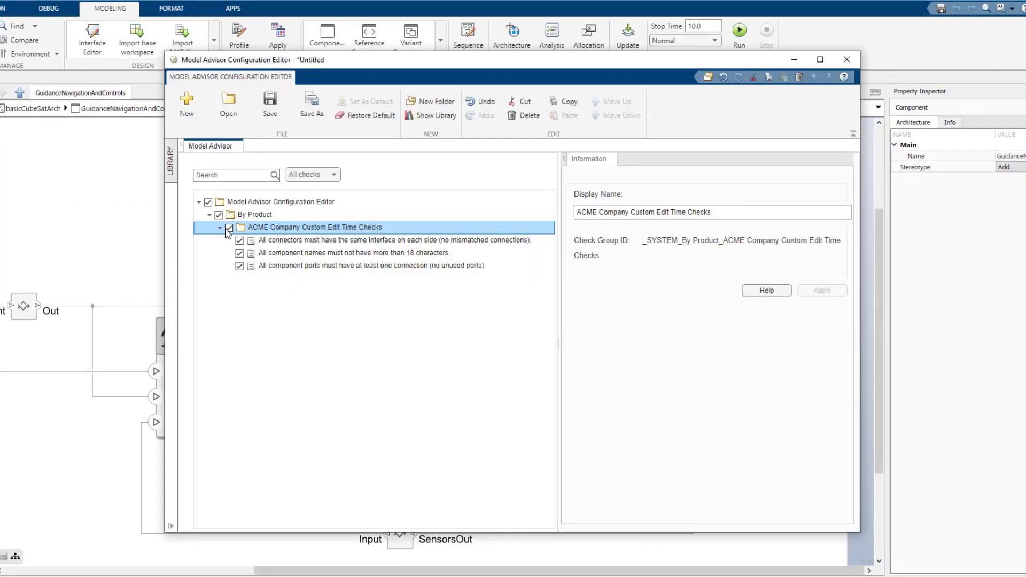
Step: Save the check configuration over the existing acme_config.json file
{"action": "left_click", "coordinate": [311, 105]}
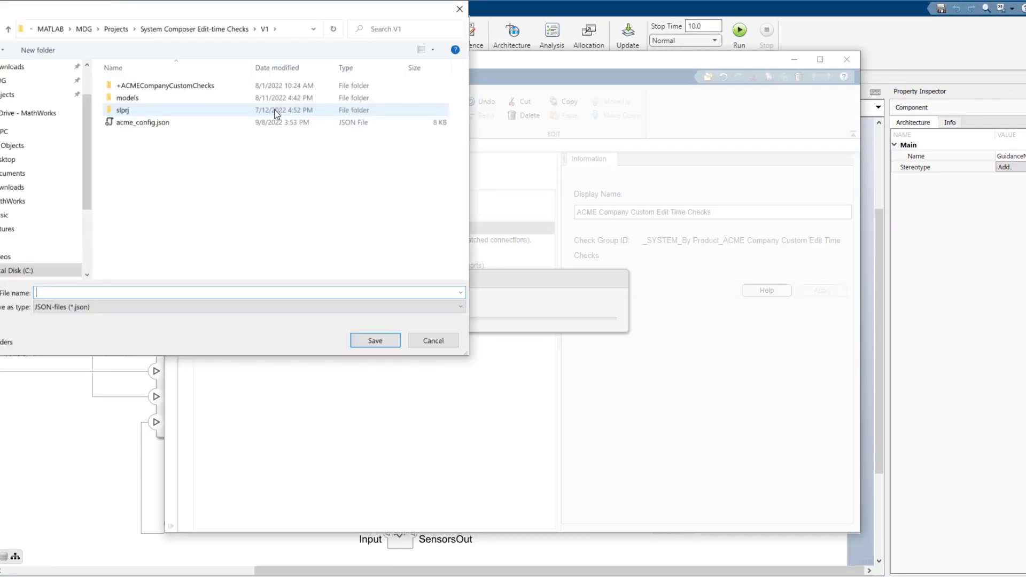
{"action": "left_click", "coordinate": [143, 123]}
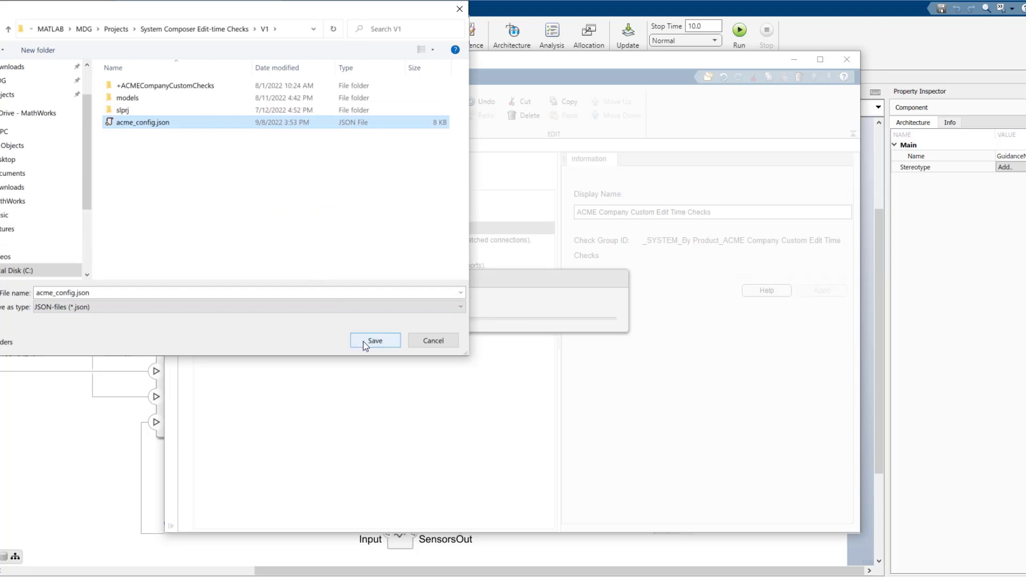
{"action": "left_click", "coordinate": [375, 340]}
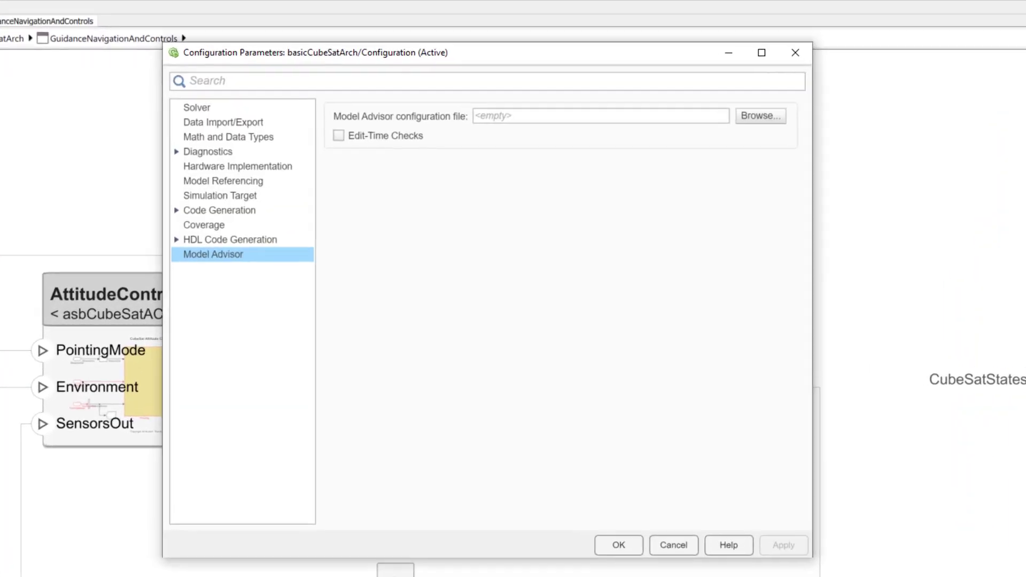
Step: Enable edit-time checks for the model using acme_config.json as the configuration
{"action": "left_click", "coordinate": [339, 135]}
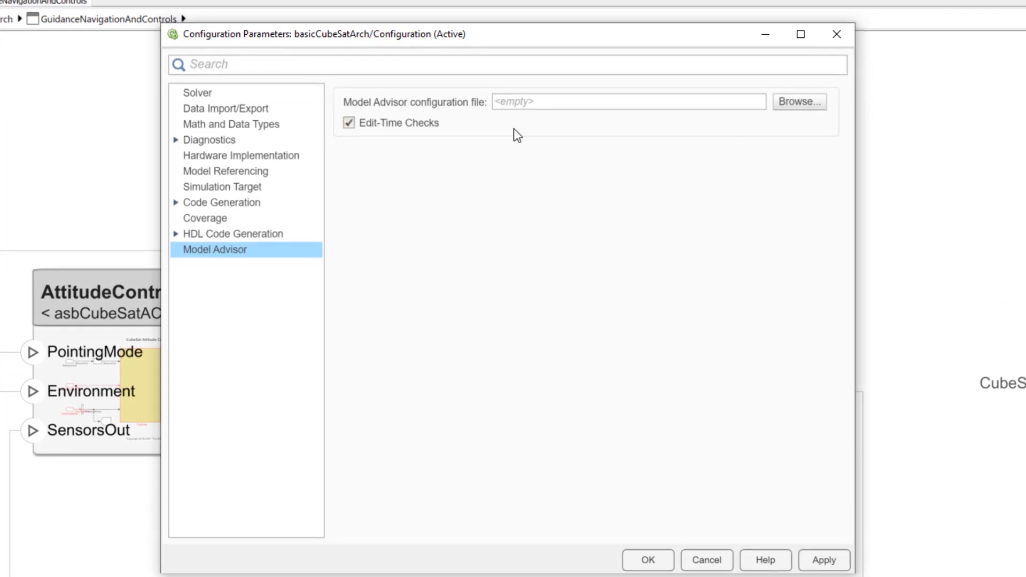
{"action": "left_click", "coordinate": [798, 102]}
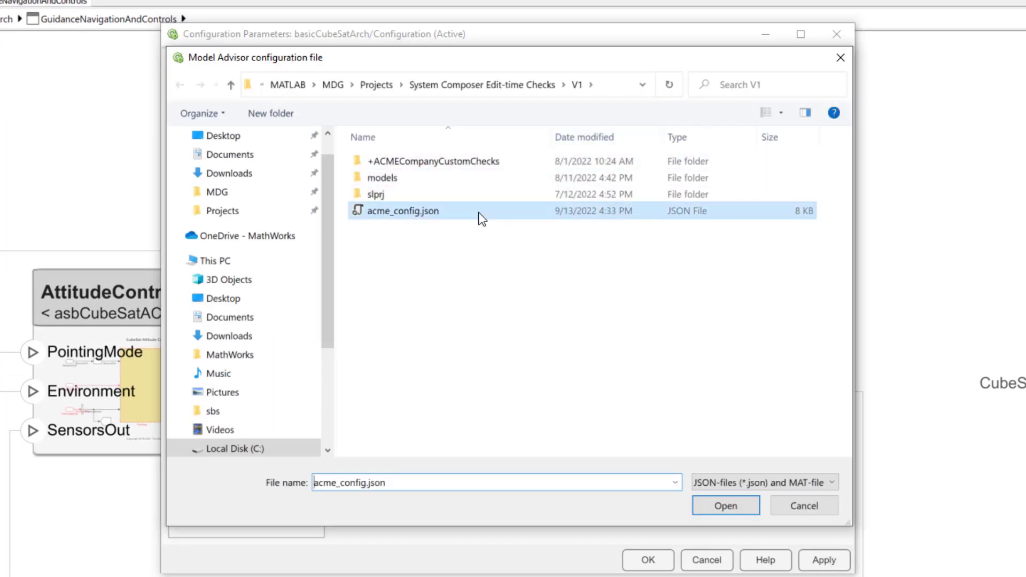
{"action": "left_click", "coordinate": [725, 505]}
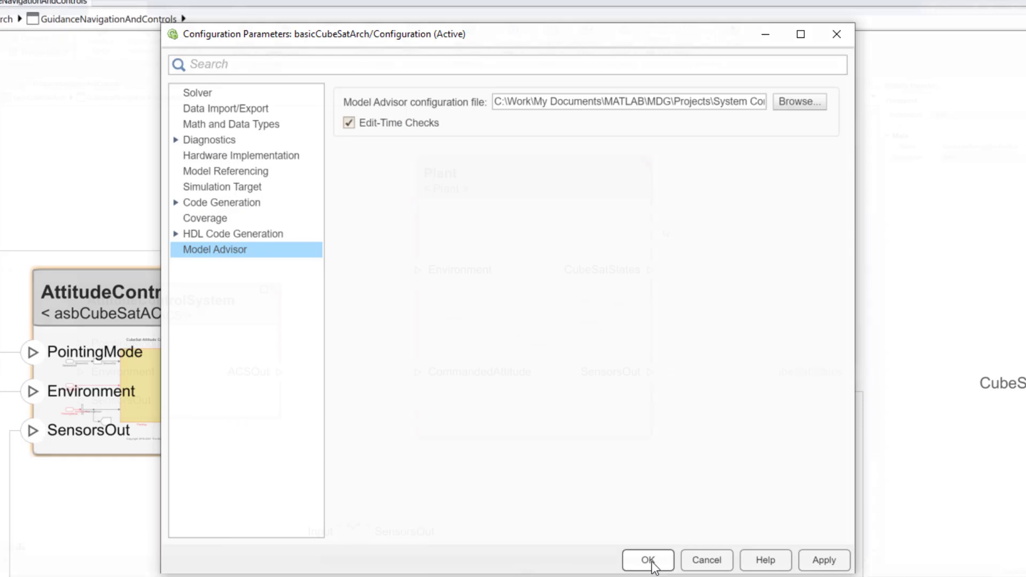
Step: Review the Plant's disconnected-port warning and connect its CubeSatStates port to the output
{"action": "left_click", "coordinate": [647, 560]}
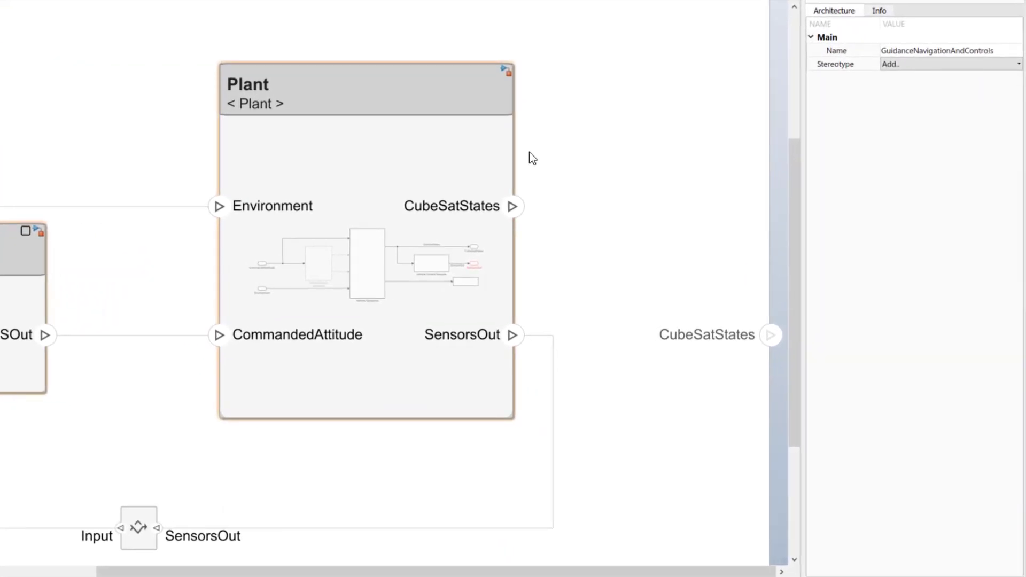
{"action": "left_click", "coordinate": [365, 88]}
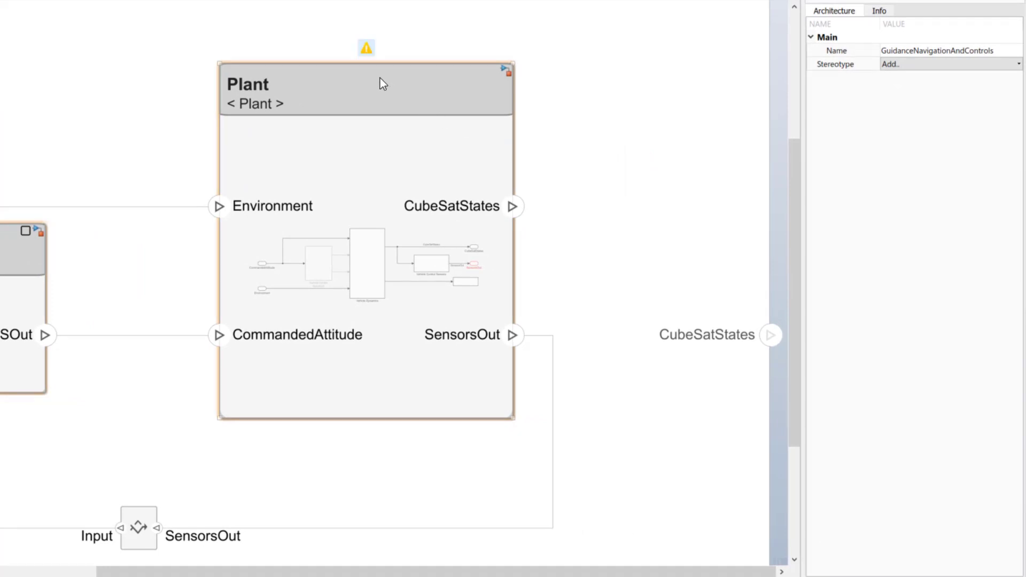
{"action": "mouse_move", "coordinate": [365, 48]}
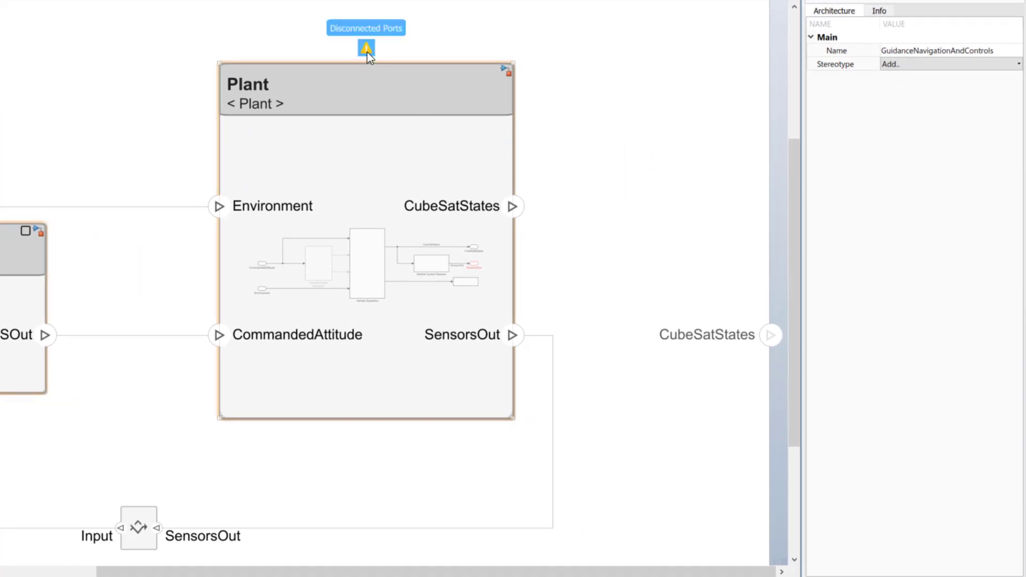
{"action": "left_click", "coordinate": [365, 48]}
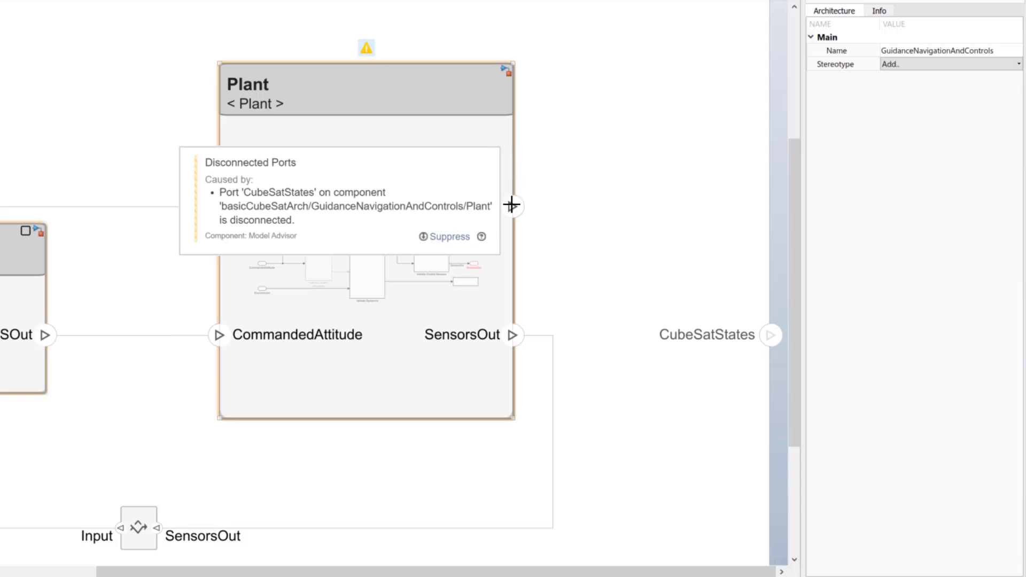
{"action": "left_click_drag", "start_coordinate": [516, 207], "coordinate": [771, 335]}
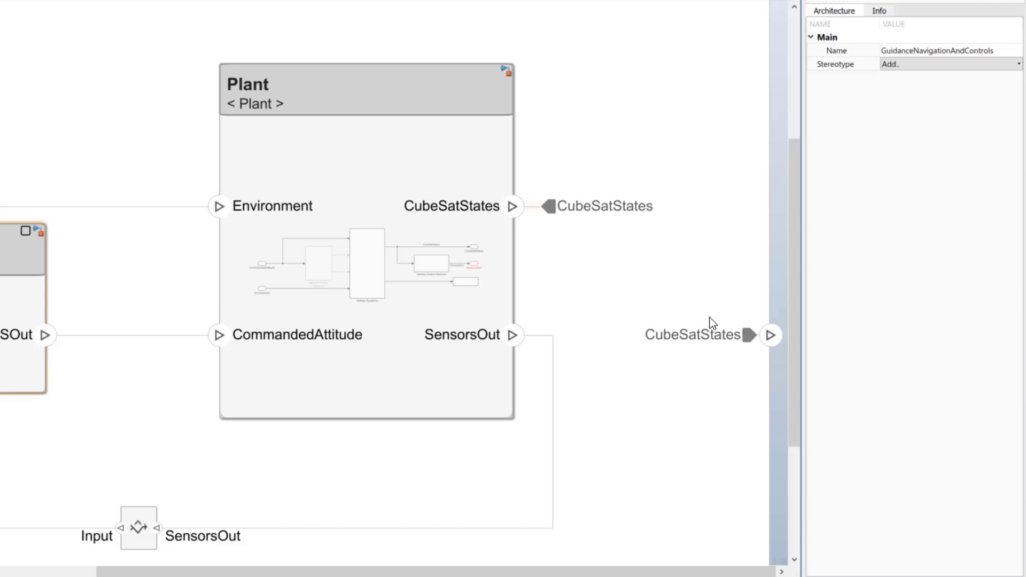
{"action": "mouse_move", "coordinate": [528, 190]}
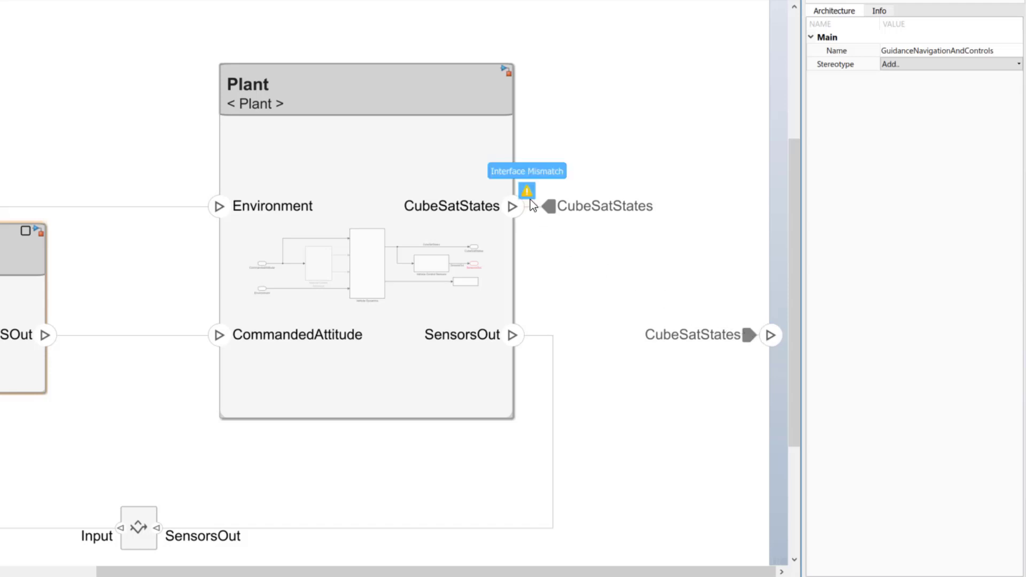
Step: Apply the automated Fix for the CubeSatStates connector's interface mismatch warning
{"action": "left_click", "coordinate": [526, 189]}
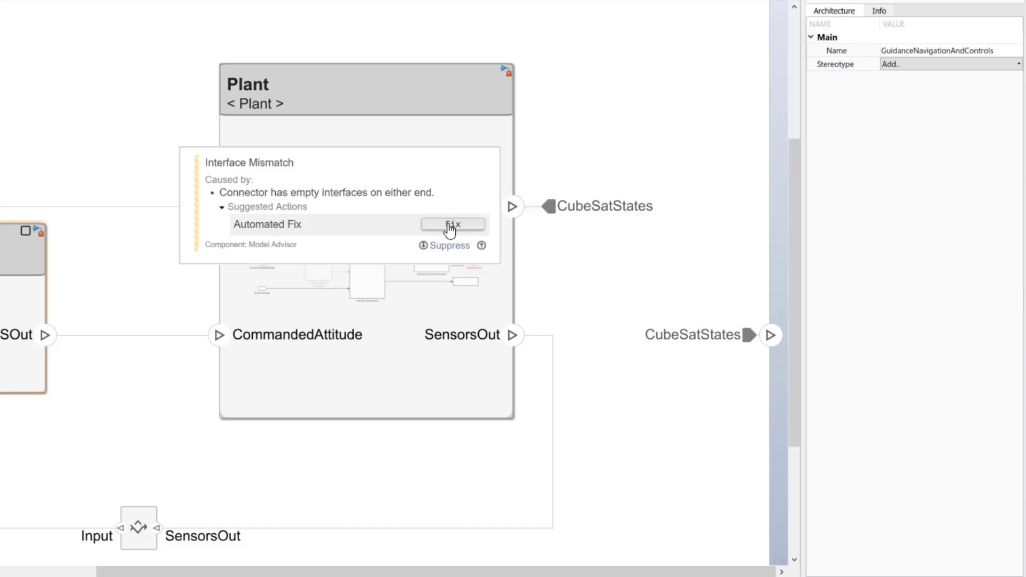
{"action": "left_click", "coordinate": [452, 225]}
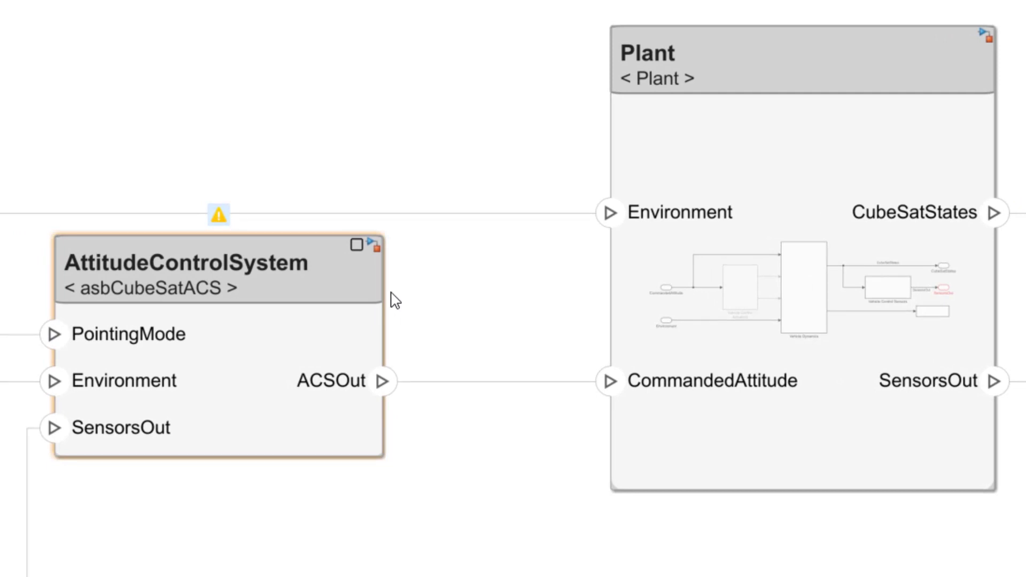
{"action": "mouse_move", "coordinate": [219, 216]}
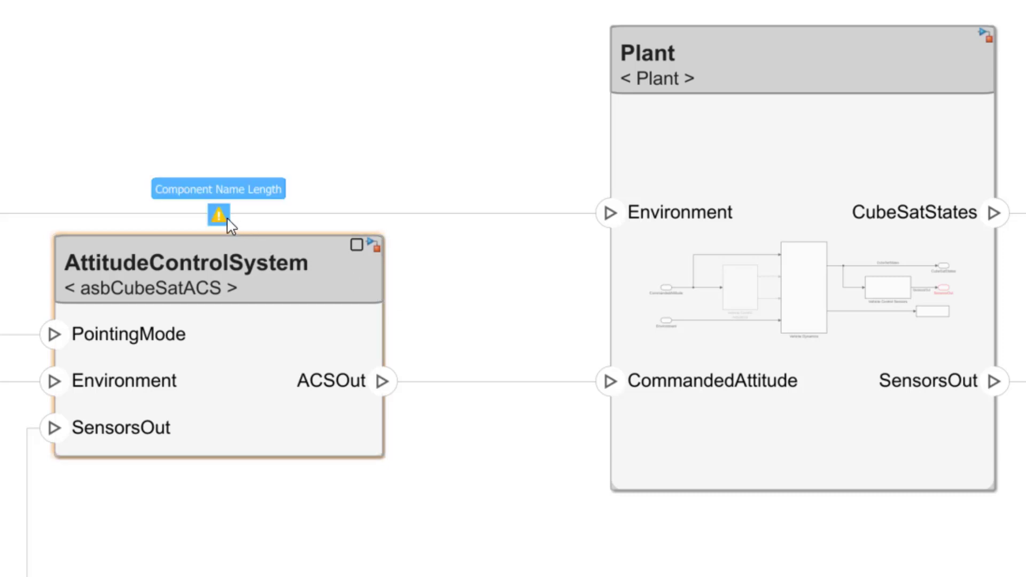
Step: Open AttitudeControlSystem's name-length warning and begin the justification comment 'Name is'
{"action": "left_click", "coordinate": [218, 215]}
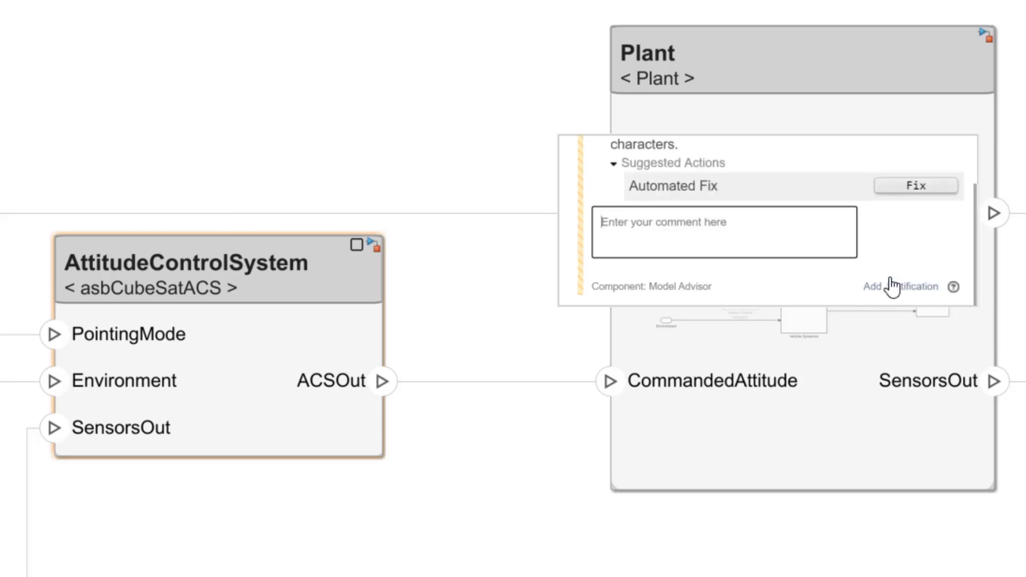
{"action": "type", "text": "Name is"}
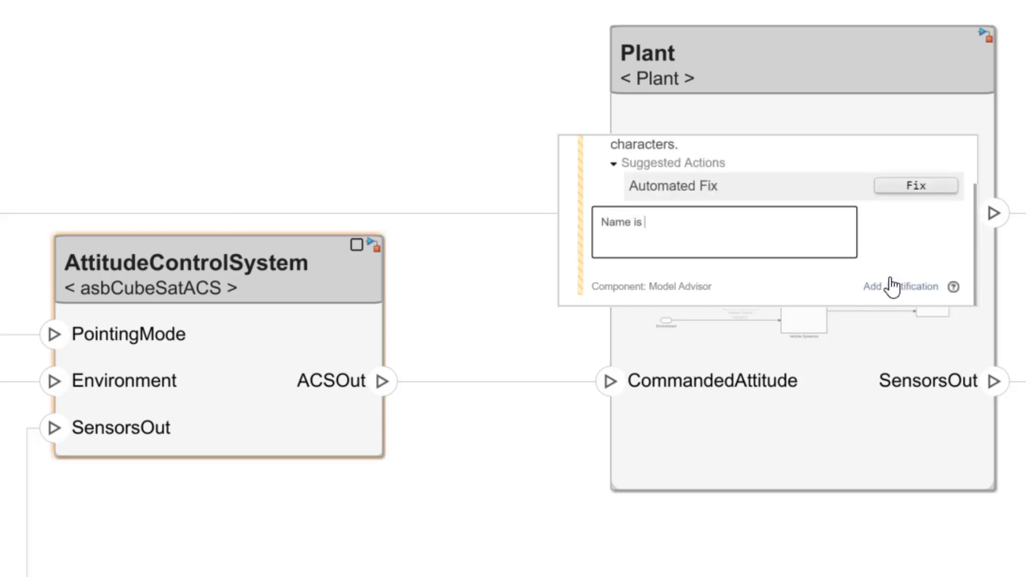